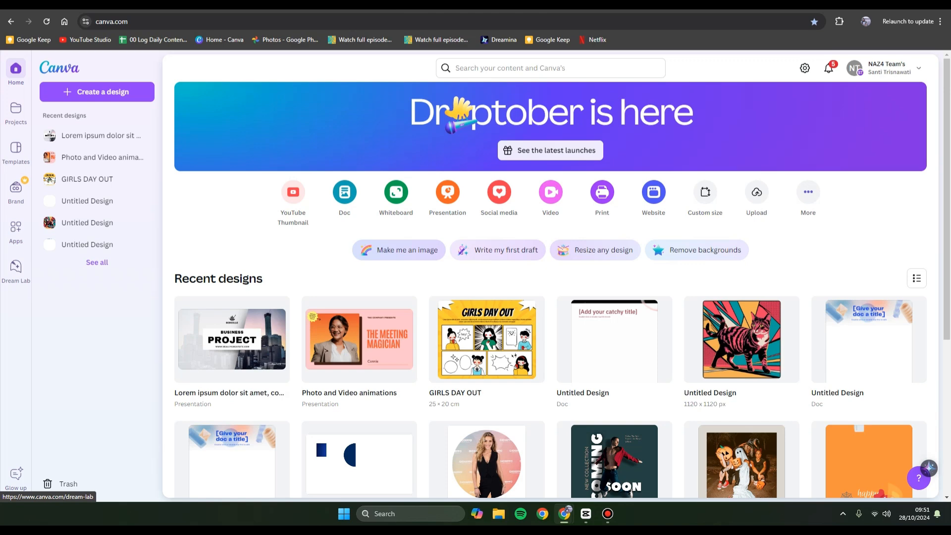
Open Dream Lab from the Canva home page sidebar.
left_click(16, 270)
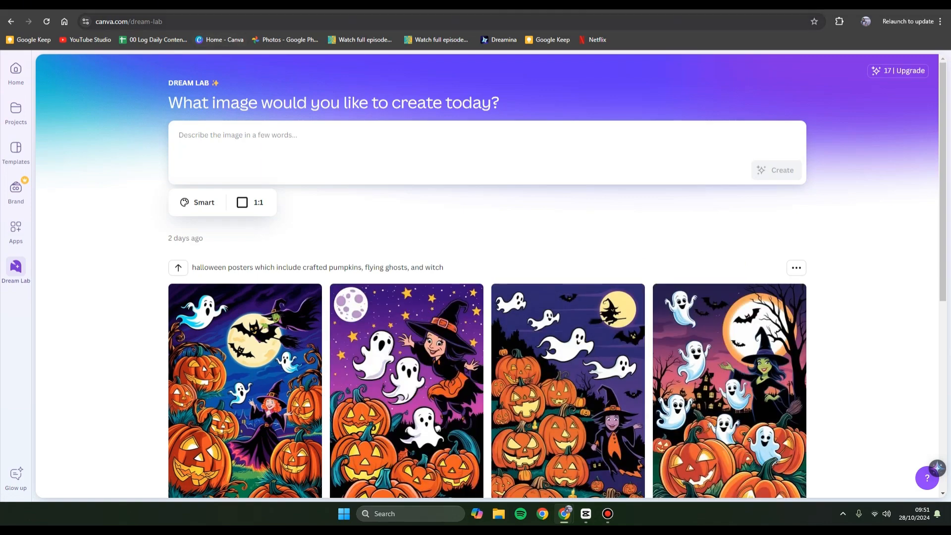
scroll("down", 3)
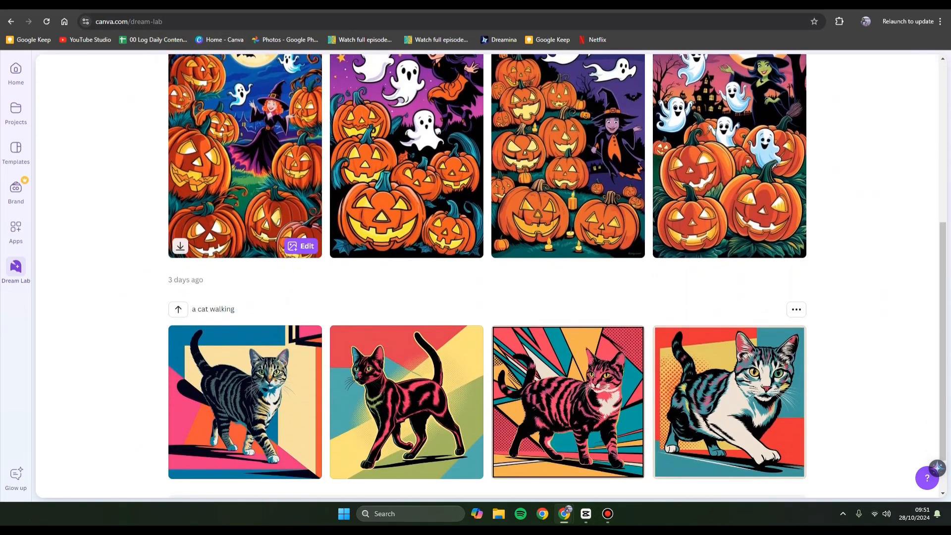
scroll("up", 3)
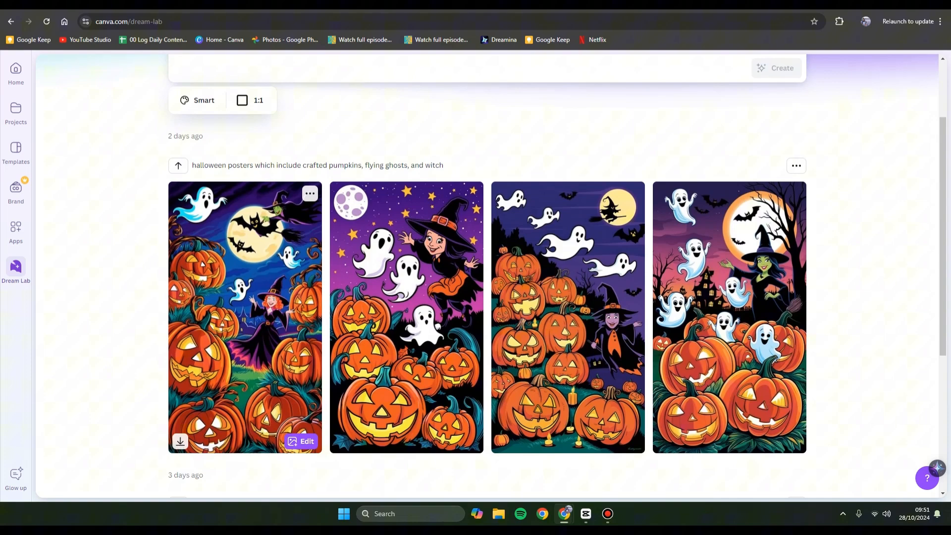
scroll("down", 3)
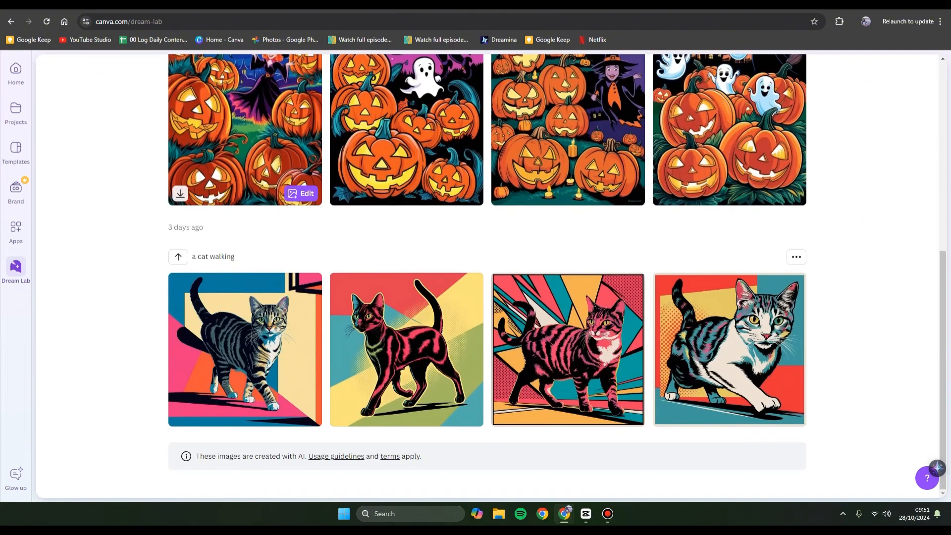
scroll("up", 3)
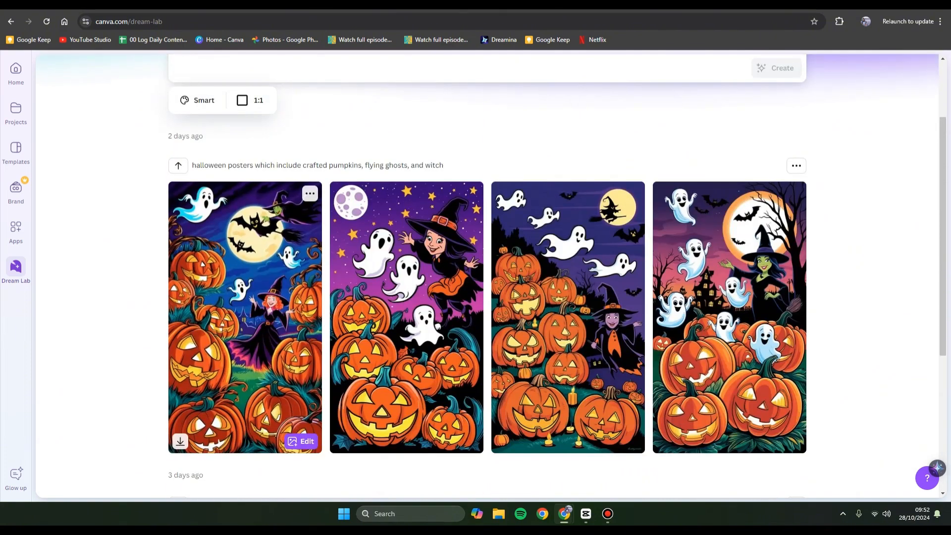
scroll("up", 3)
type("a gir;")
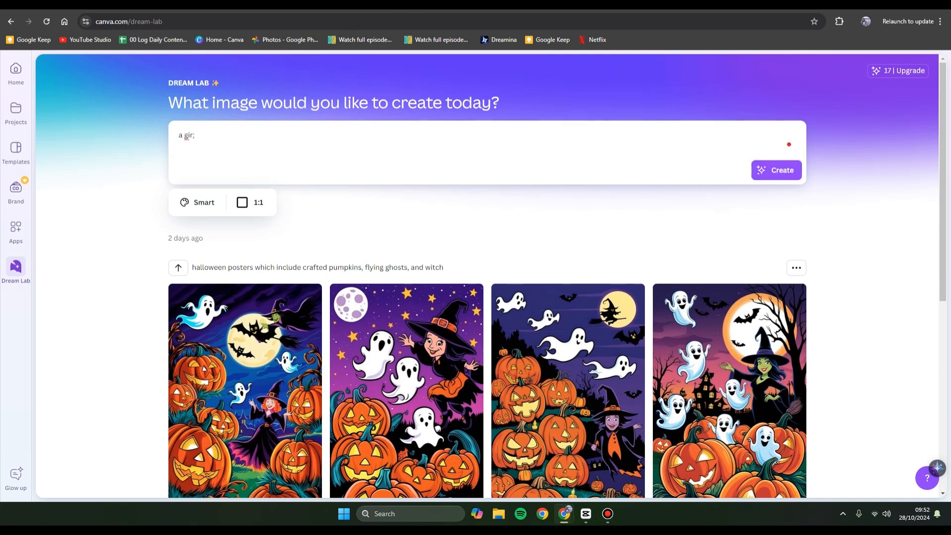
Generate images from the partial prompt, then rewrite it as 'a girl driving a red car'.
left_click(776, 170)
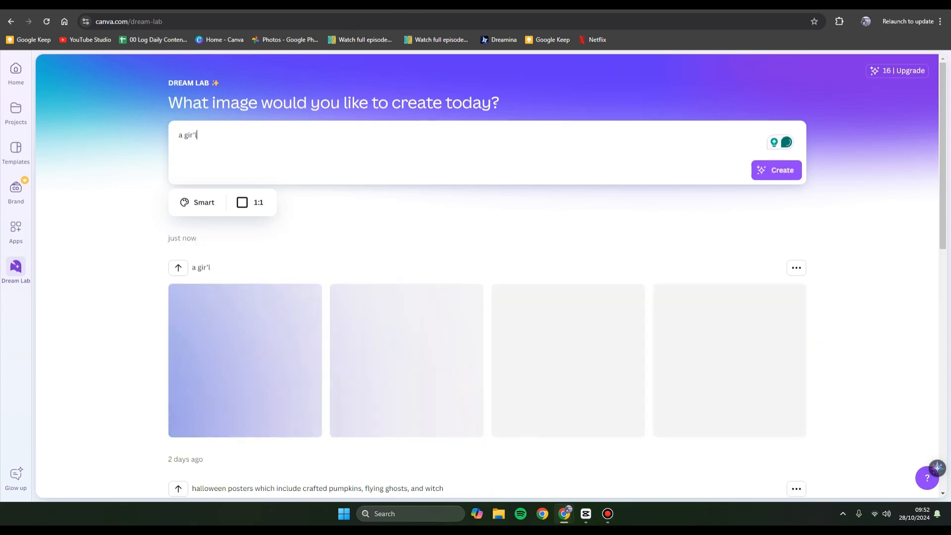
left_click(777, 170)
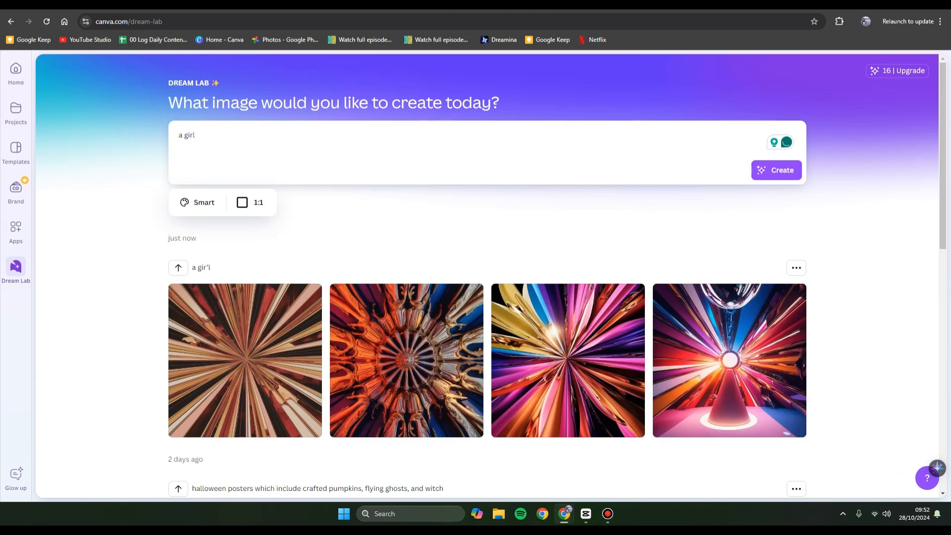
type("d")
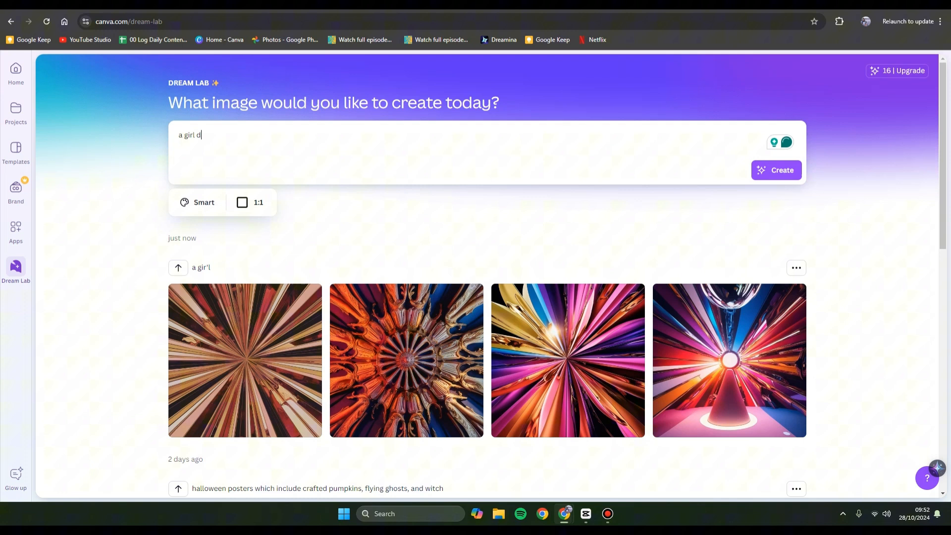
type("riving a red")
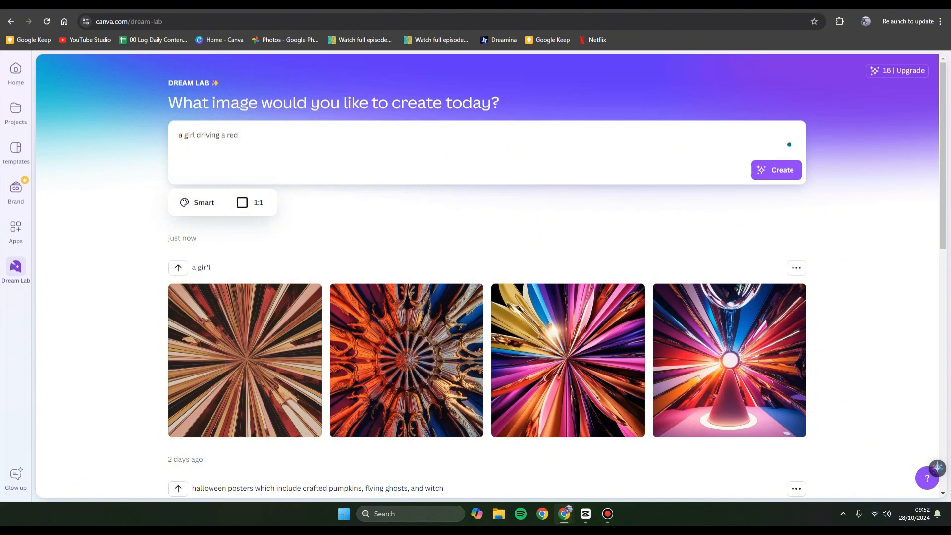
type("car")
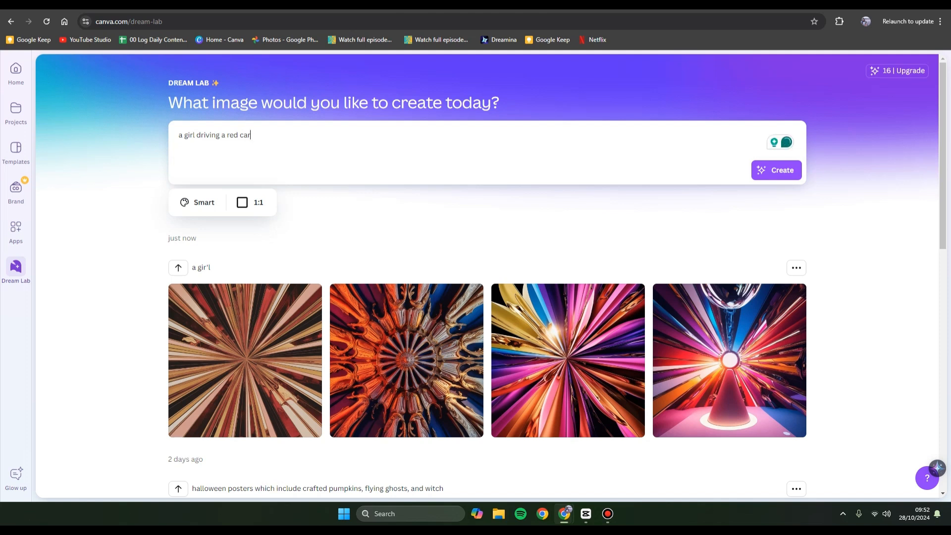
left_click(250, 202)
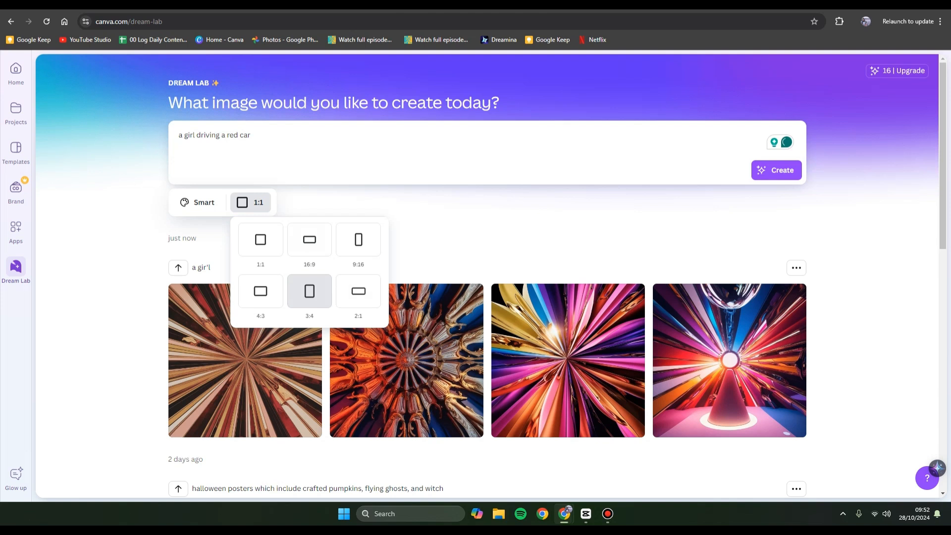
mouse_move(244, 360)
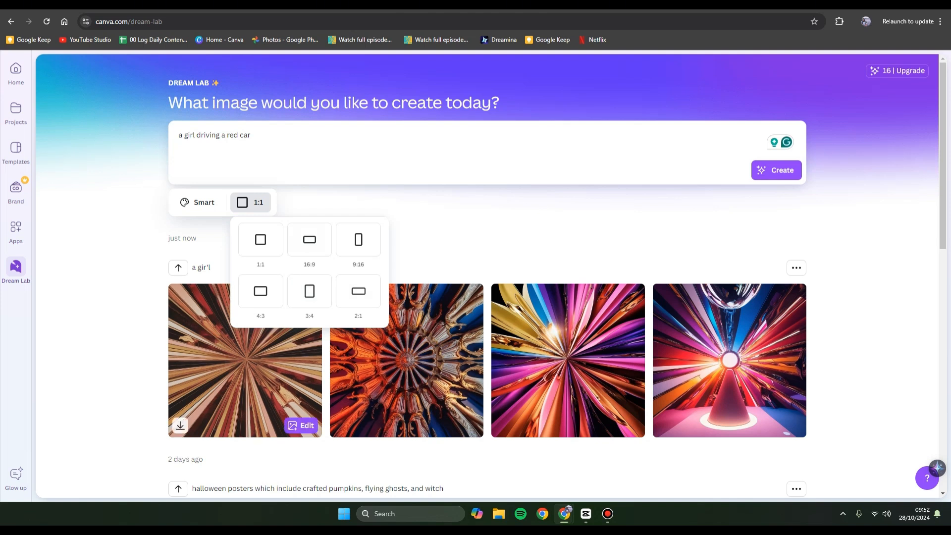
Set the image aspect ratio to 16:9 and the style to Creative.
left_click(310, 239)
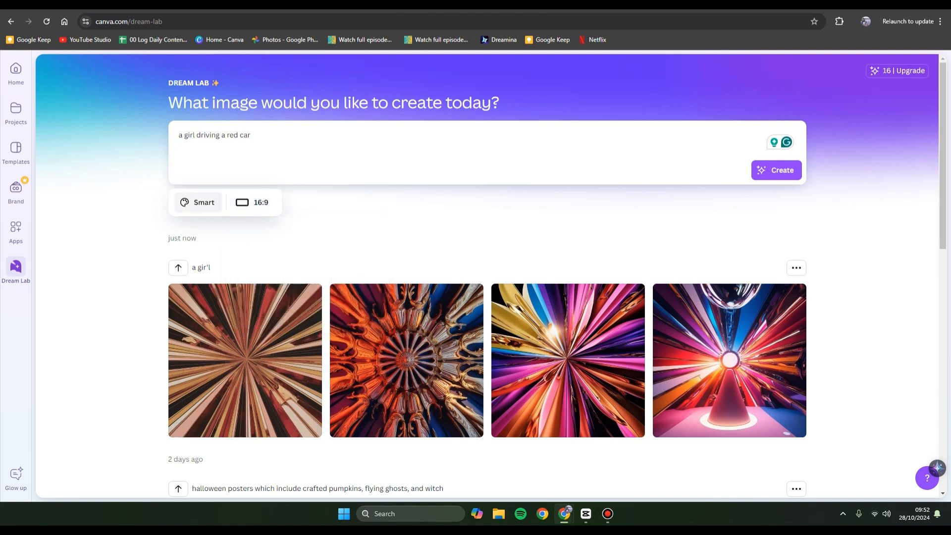
left_click(199, 202)
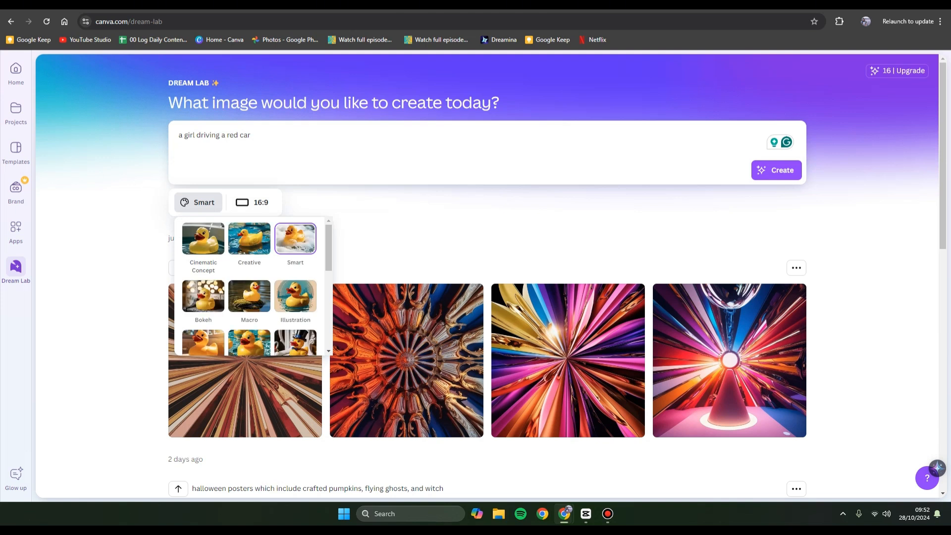
scroll("down", 3)
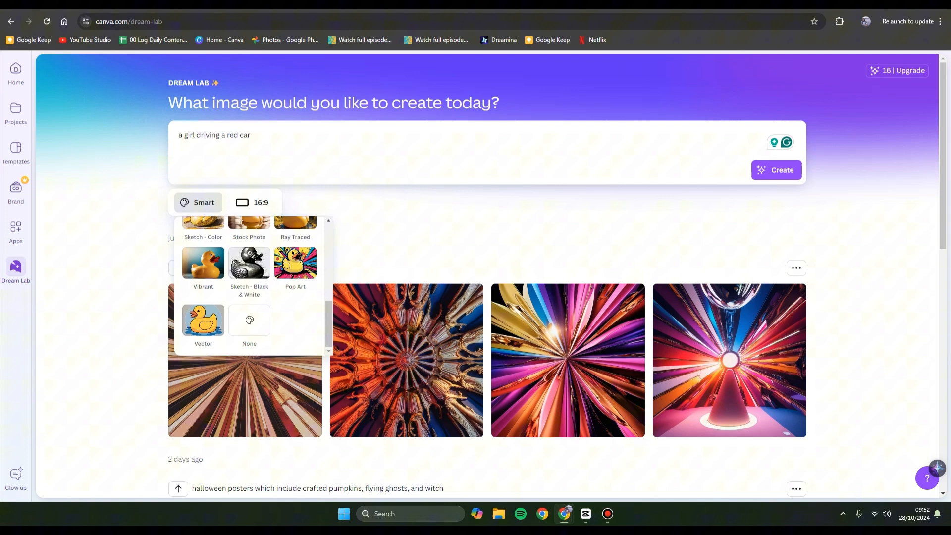
scroll("up", 3)
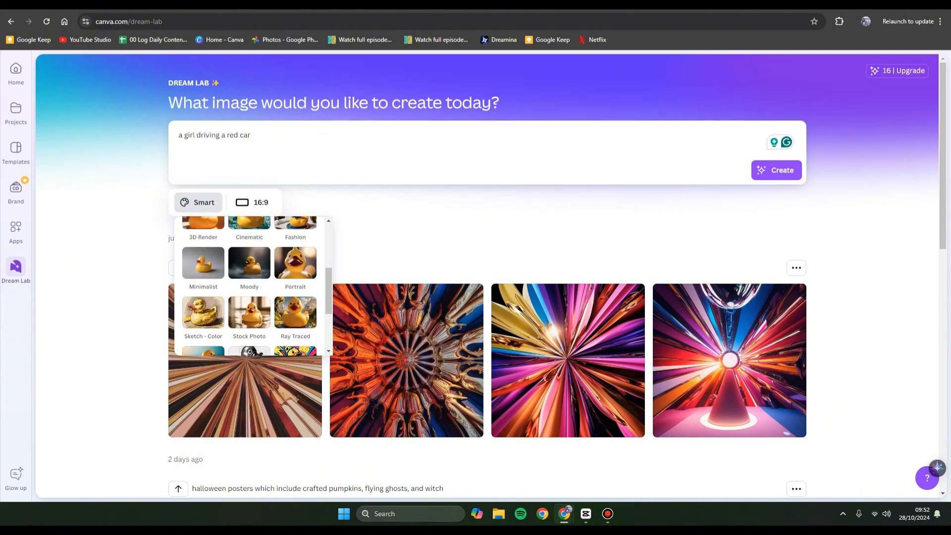
scroll("up", 3)
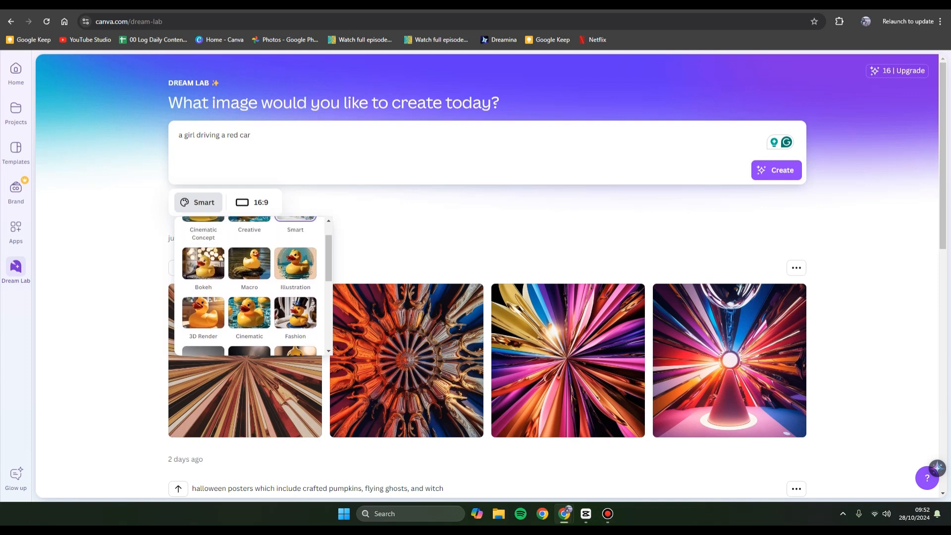
scroll("up", 3)
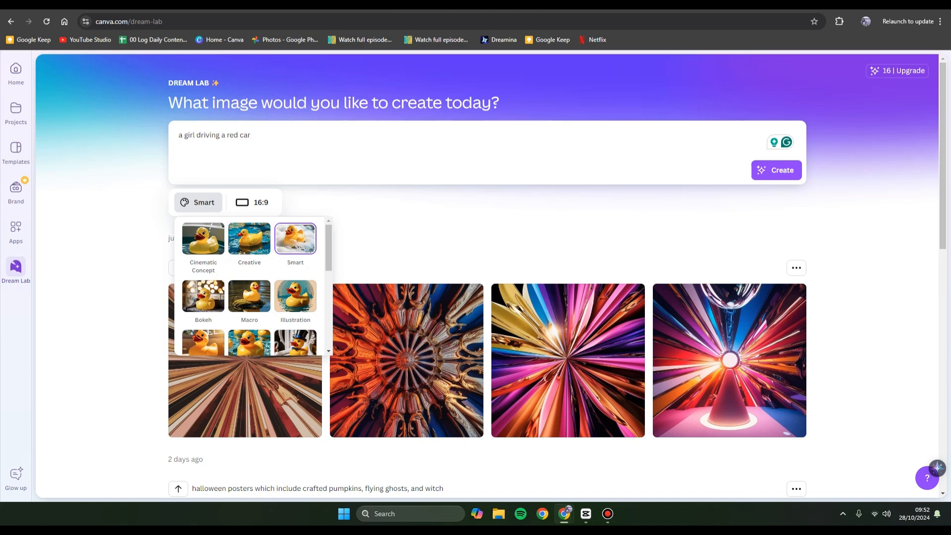
left_click(249, 238)
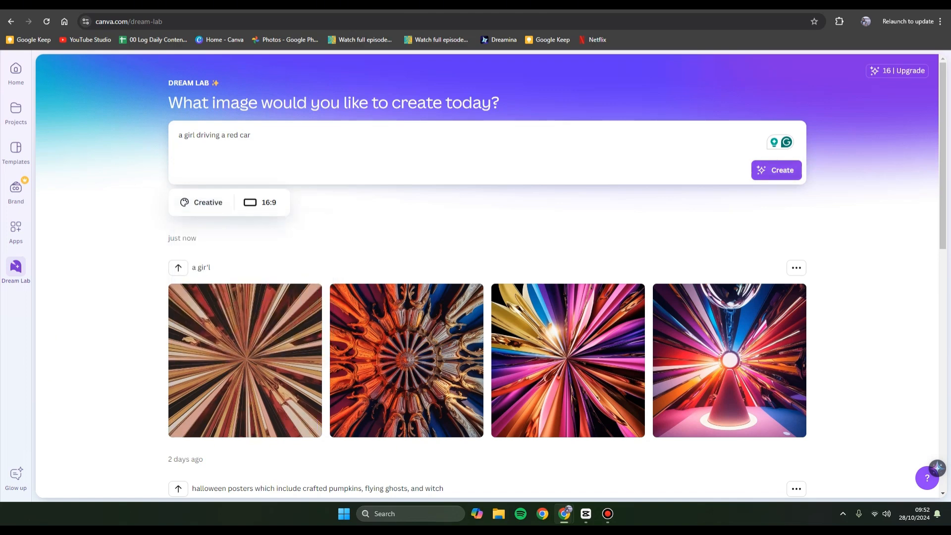
Request the red-car images twice, getting Dream Lab's busy notice.
left_click(776, 170)
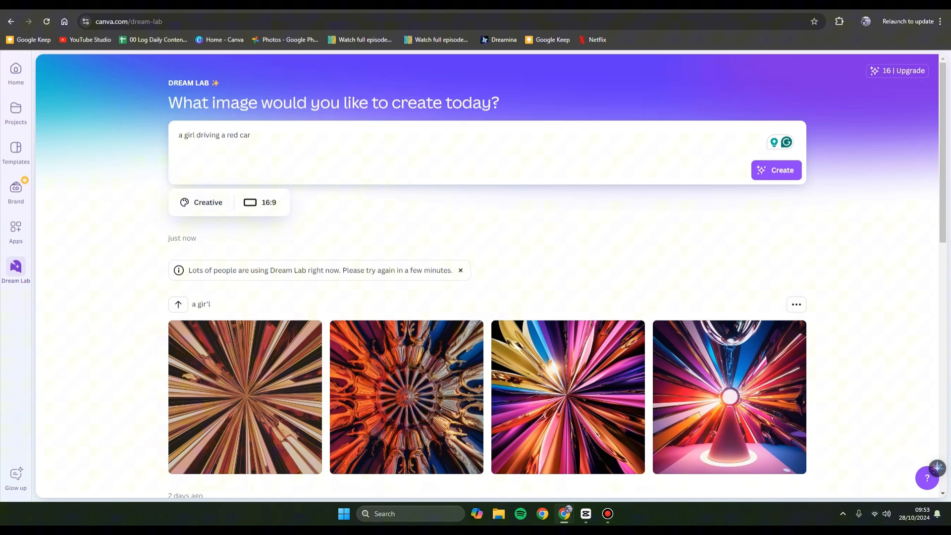
mouse_move(244, 397)
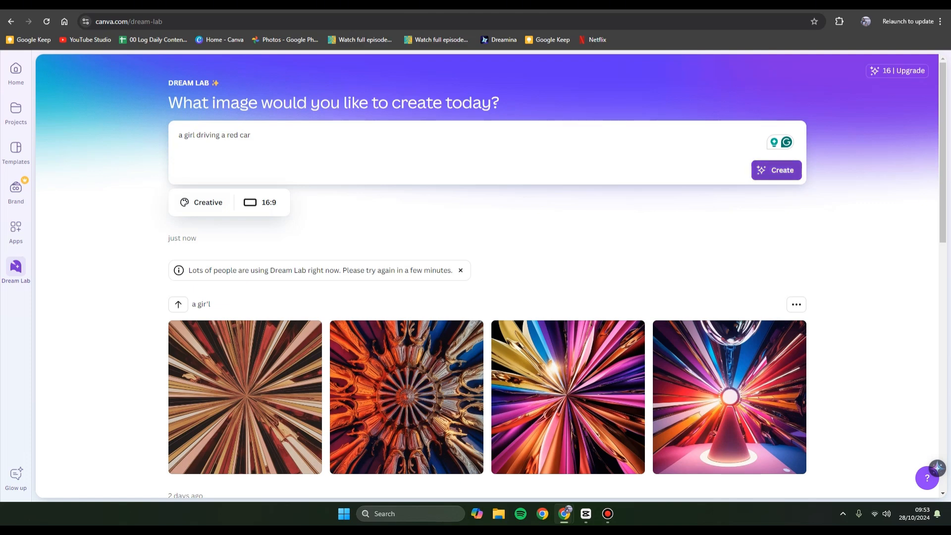
left_click(776, 170)
type("a cat running")
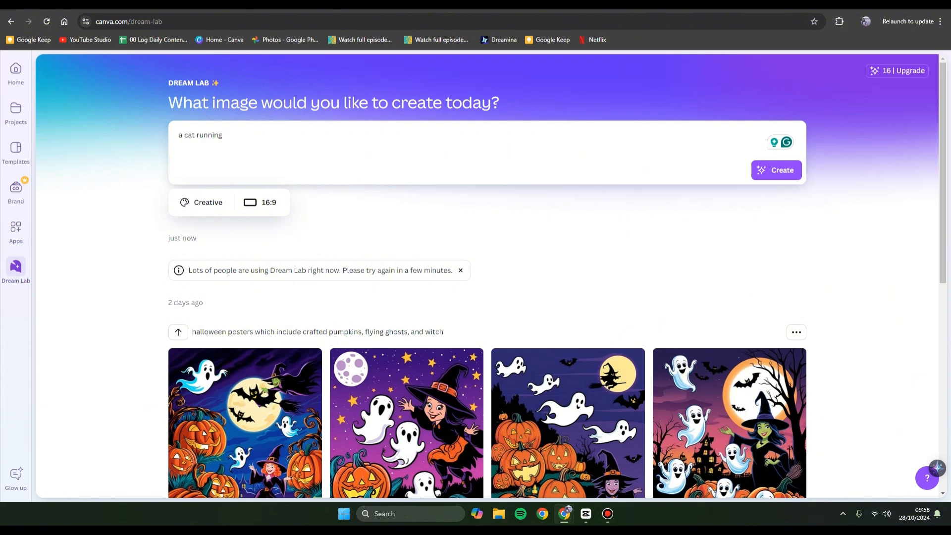
Generate four images from the prompt 'a cat running'.
left_click(776, 170)
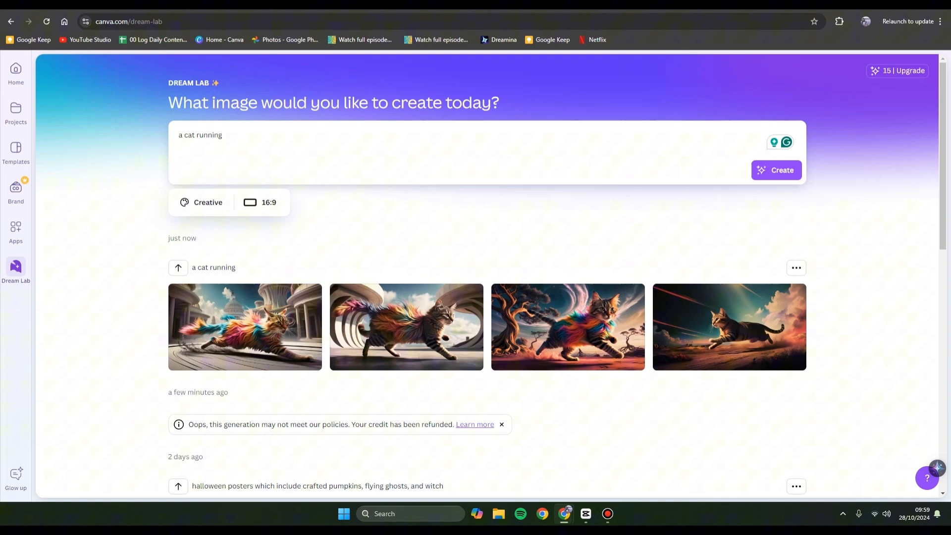
Preview the first cat image, close it, then enlarge the fourth tabby image.
left_click(729, 327)
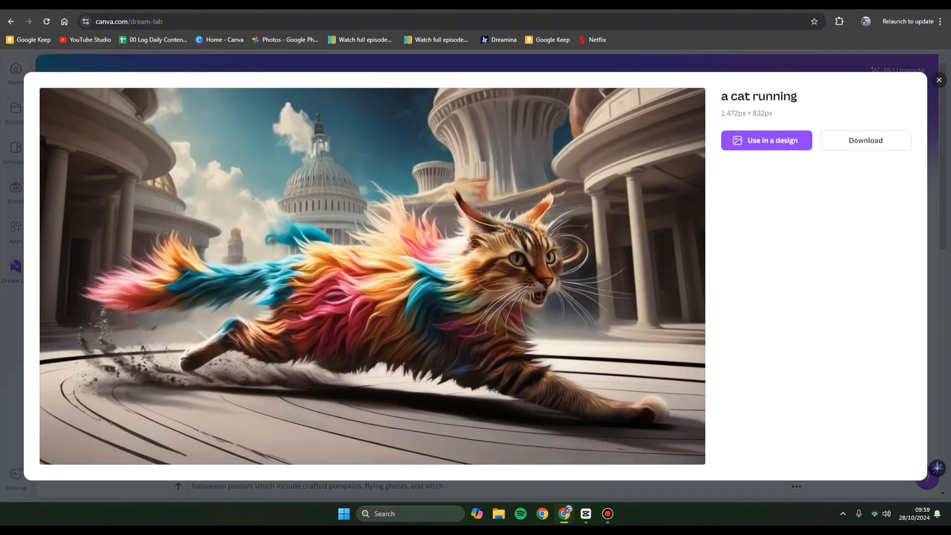
left_click(939, 79)
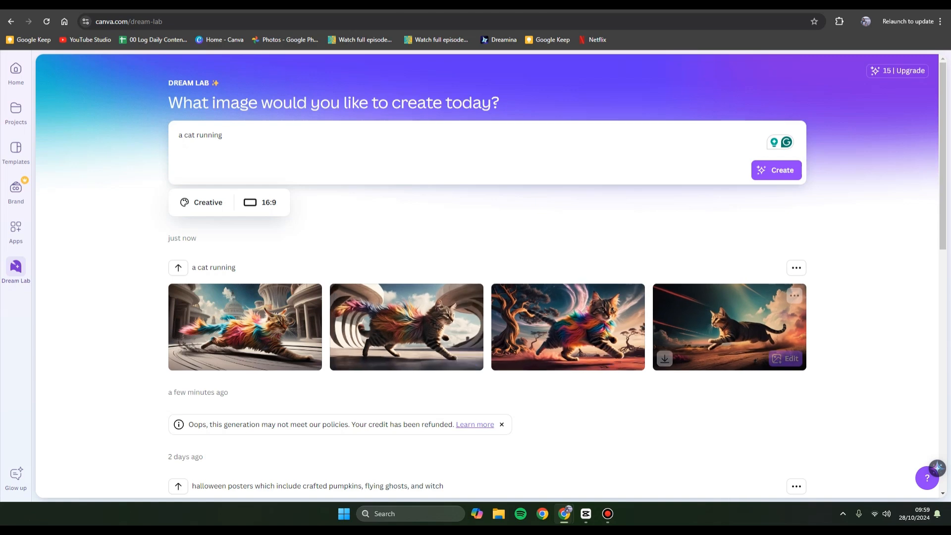
mouse_move(727, 327)
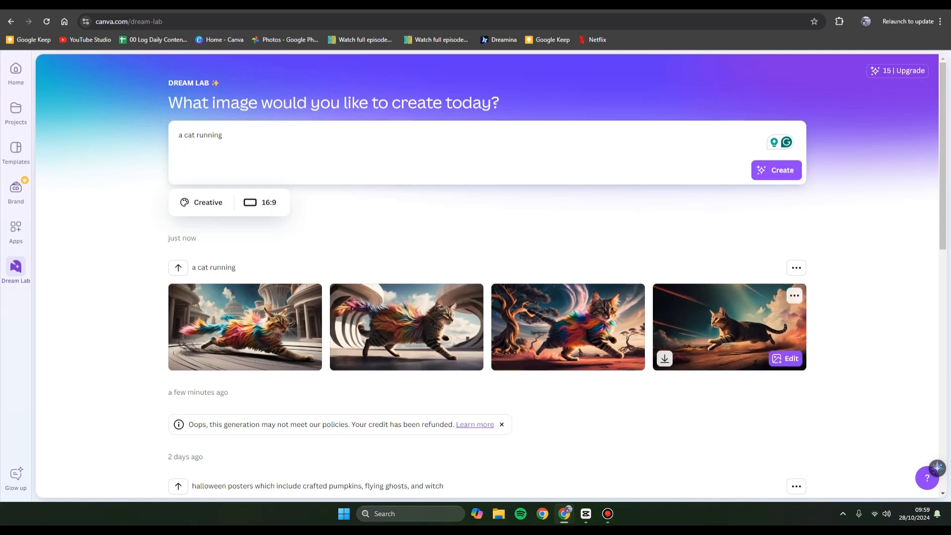
left_click(729, 326)
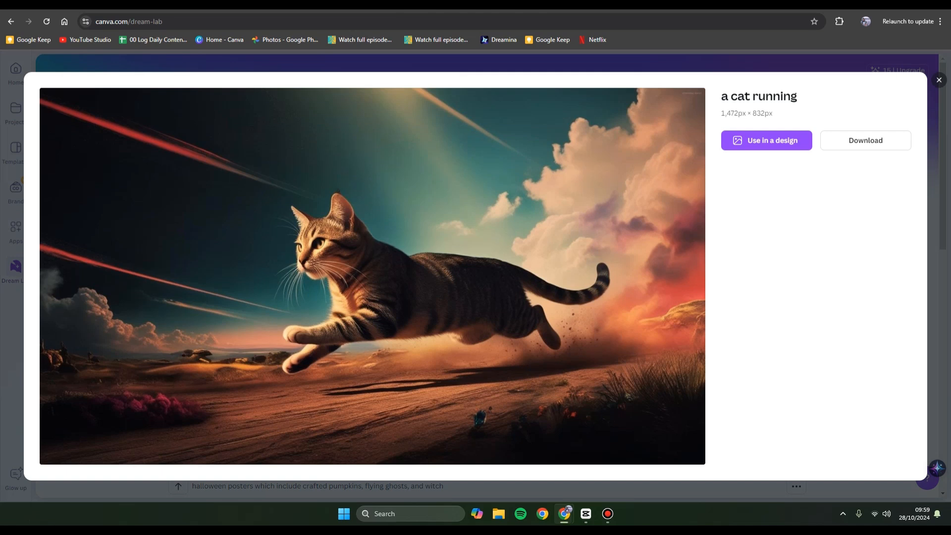